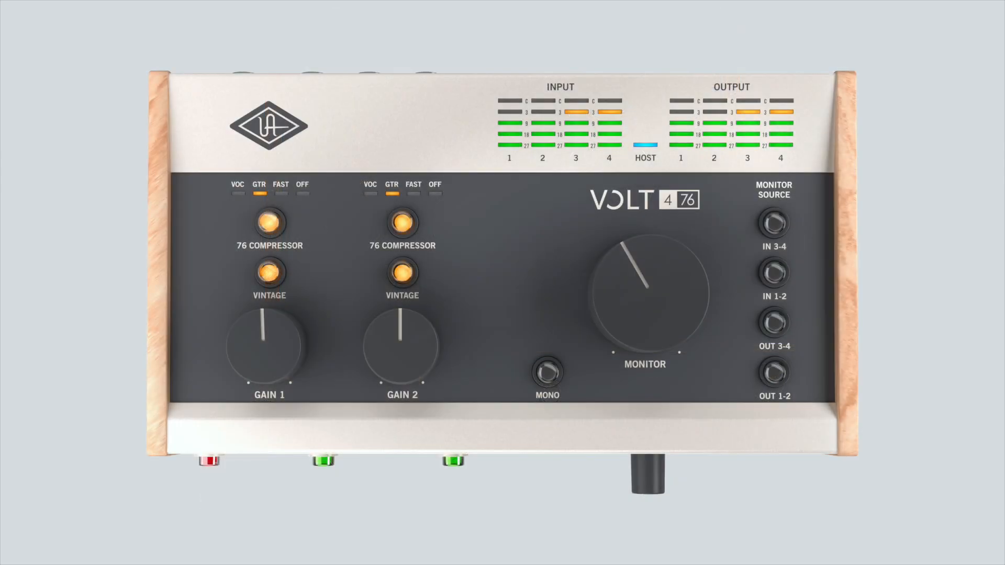
Step: Engage IN 1-2 monitoring on the Volt 476 and choose stereo pair 1/2 as track input across the DAWs
left_click(774, 273)
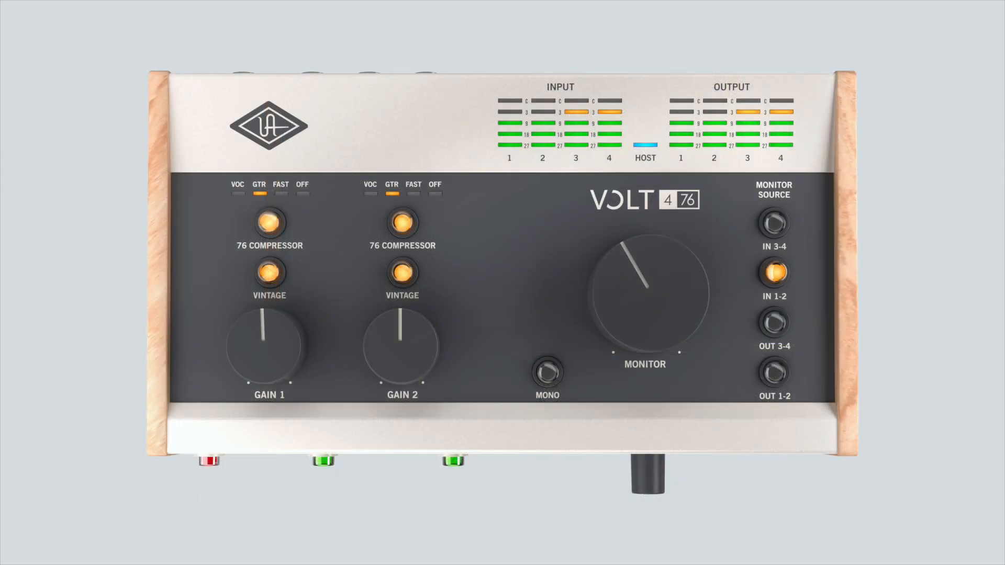
left_click(774, 221)
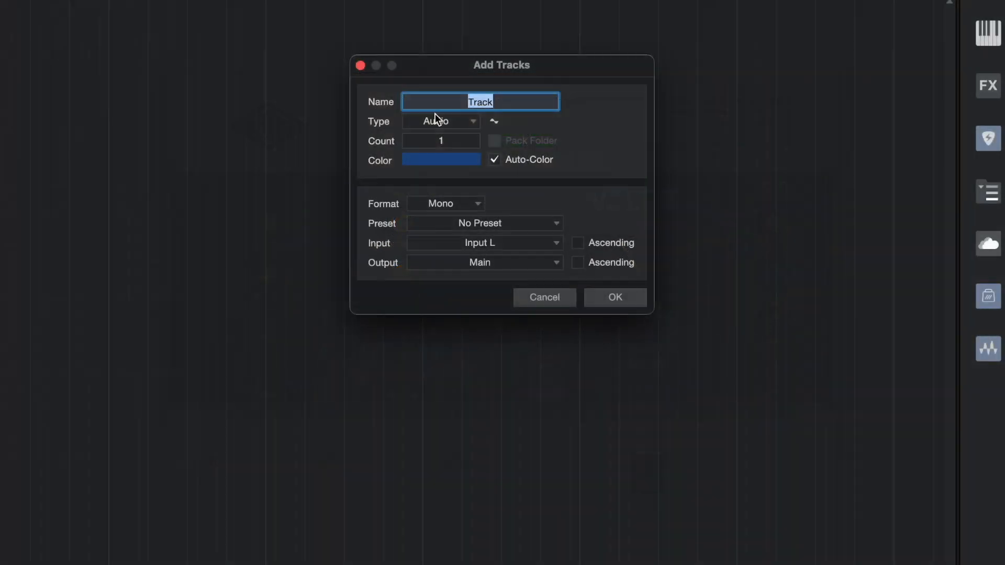
left_click(446, 203)
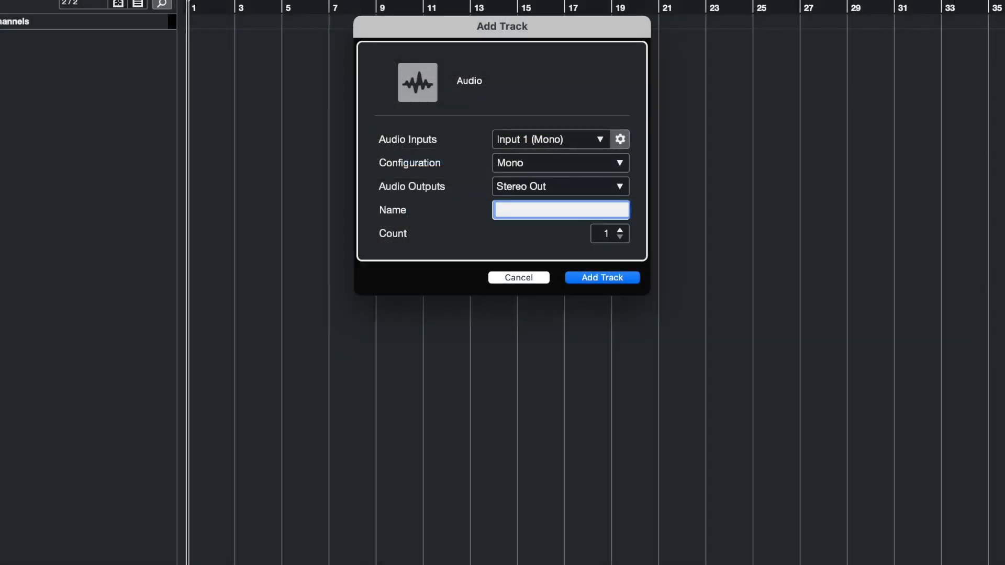
left_click(558, 162)
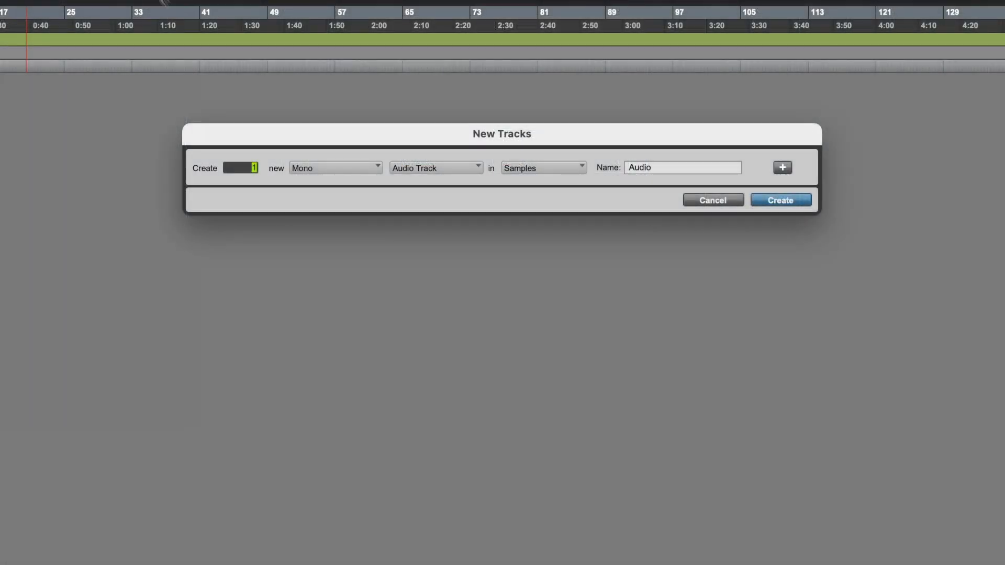
left_click(335, 168)
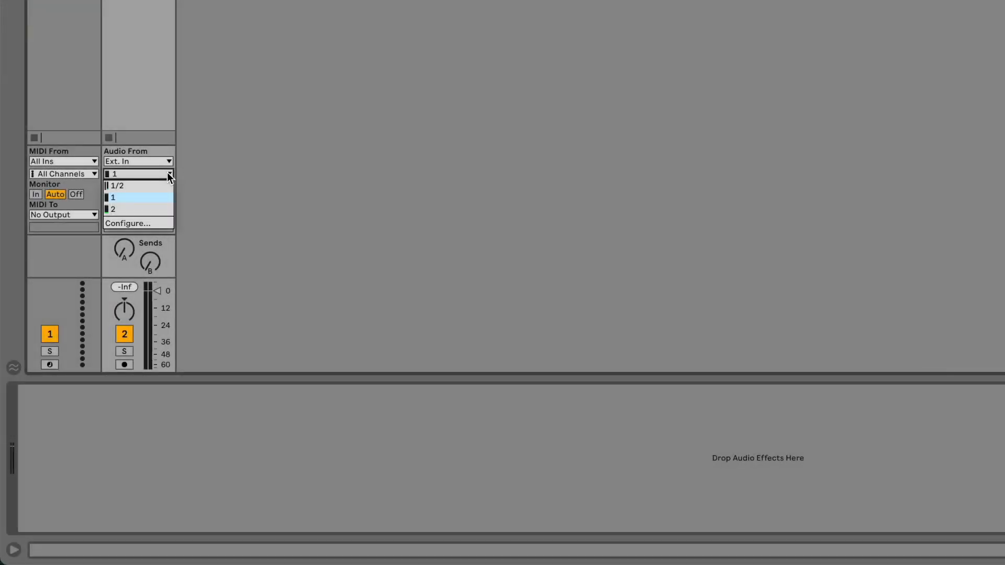
left_click(115, 185)
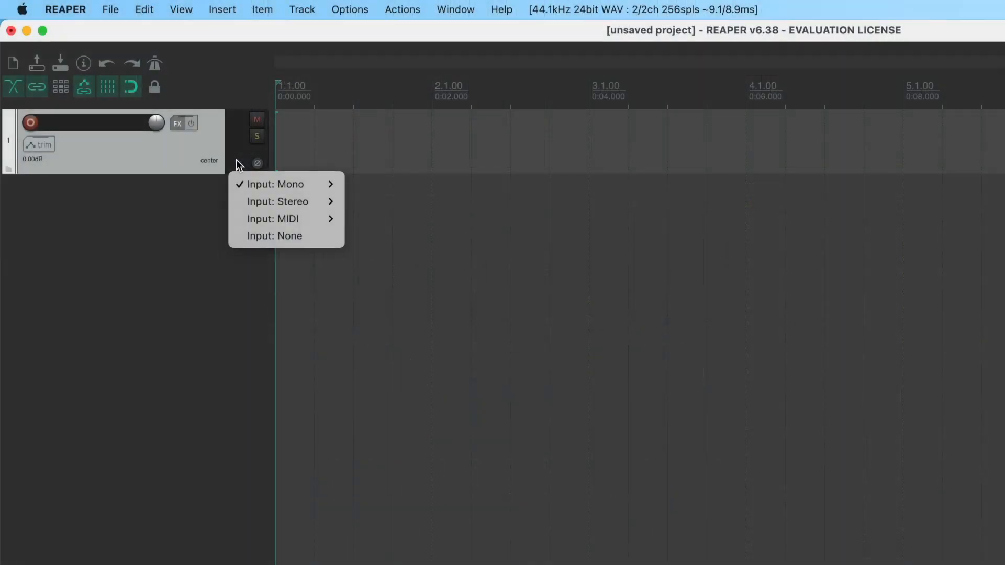
mouse_move(278, 201)
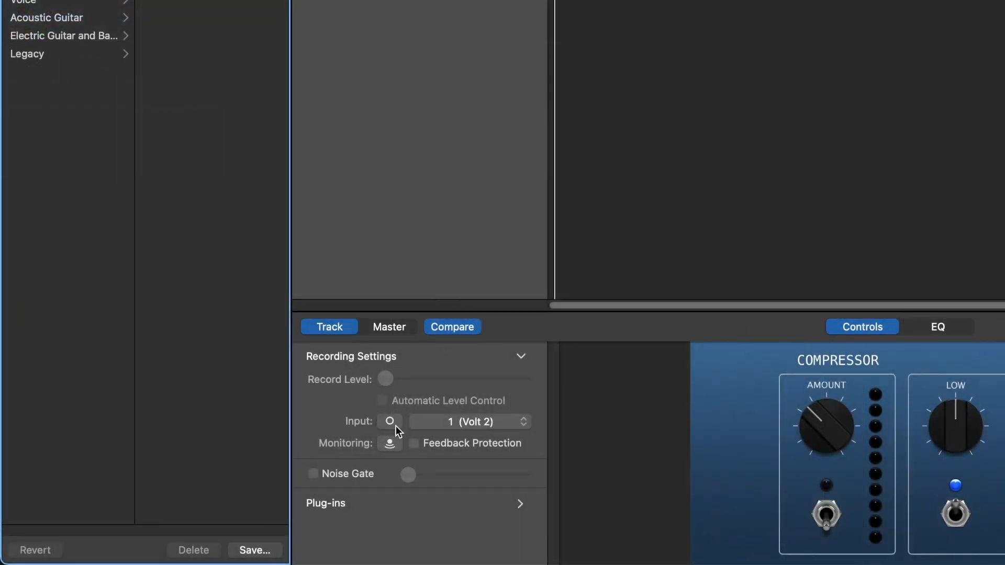
Step: Switch the track's recording input from mono to stereo 1-2 (Volt 2)
left_click(389, 422)
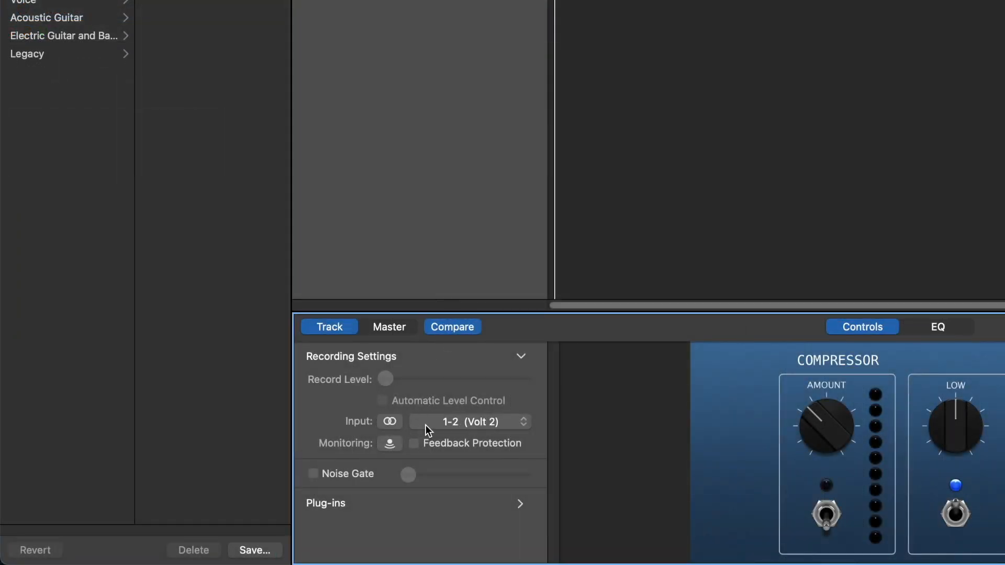
mouse_move(444, 503)
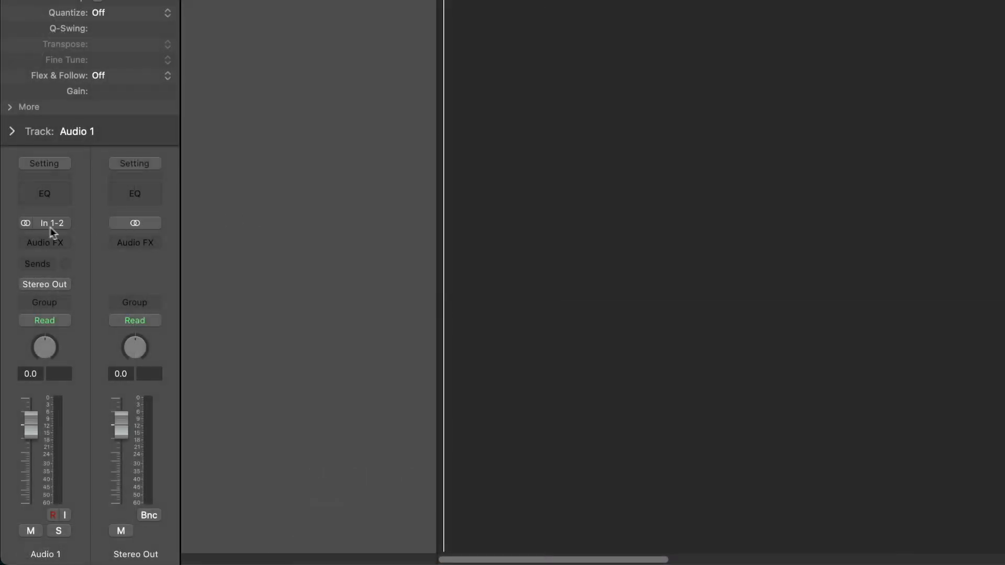
Step: Choose Input 1-2 as the stereo input on the Audio 1 channel strip
left_click(44, 223)
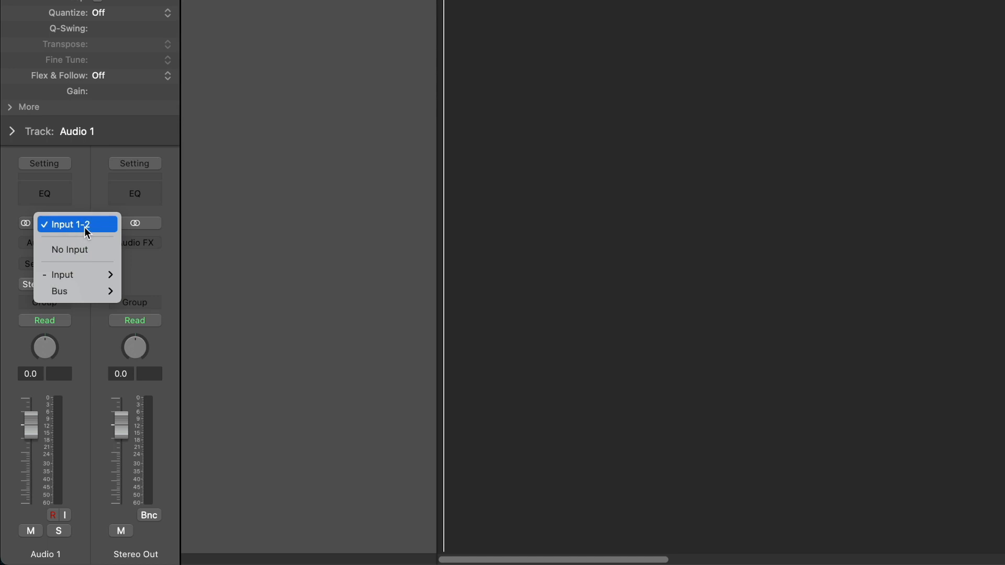
mouse_move(77, 274)
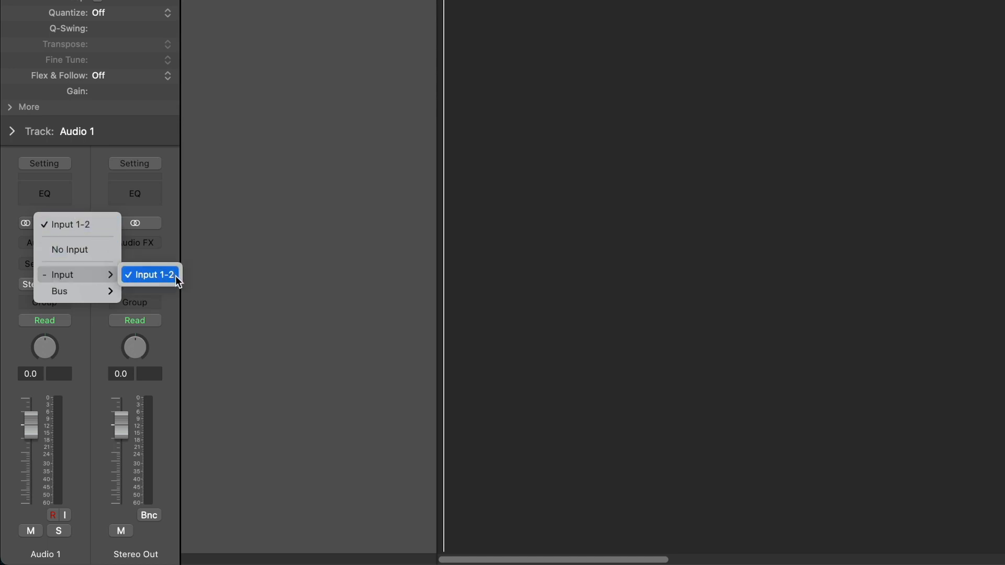